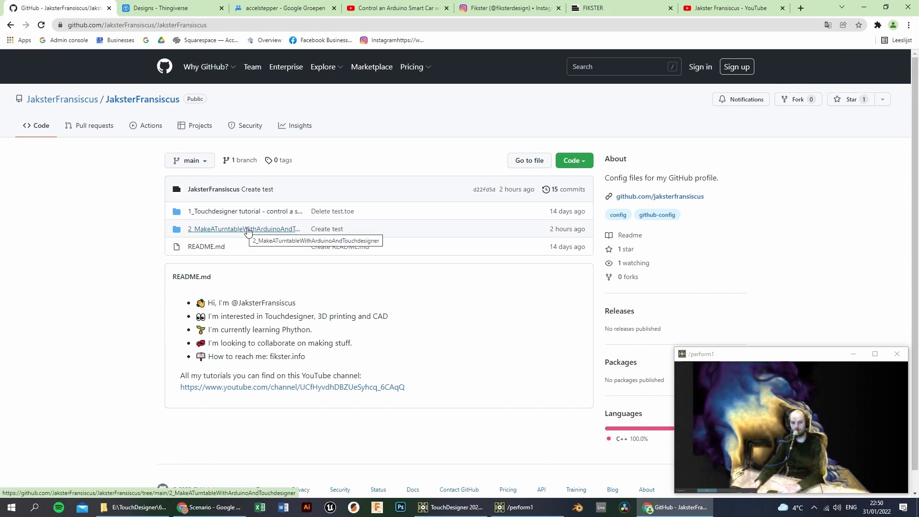
Switch to the Thingiverse tab to view the creator's designer profile and empty Designs list.
{"action": "left_click", "coordinate": [172, 8]}
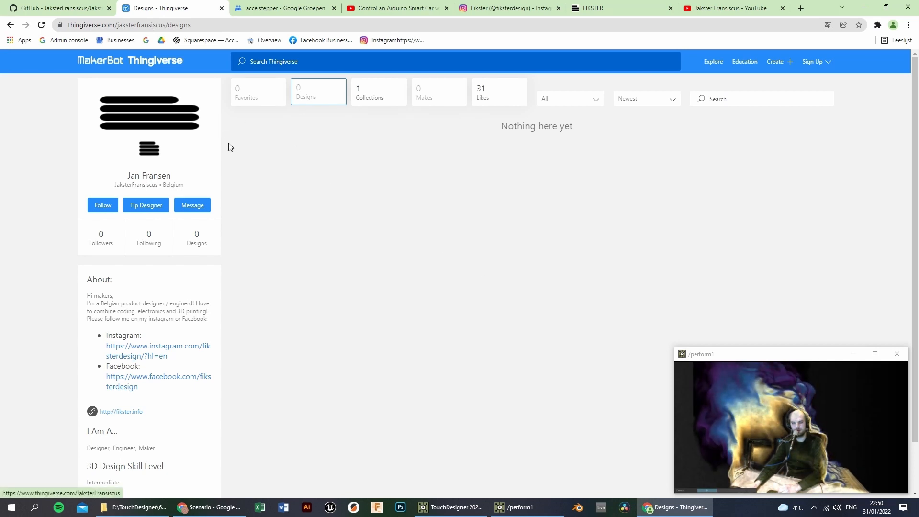
{"action": "mouse_move", "coordinate": [611, 296]}
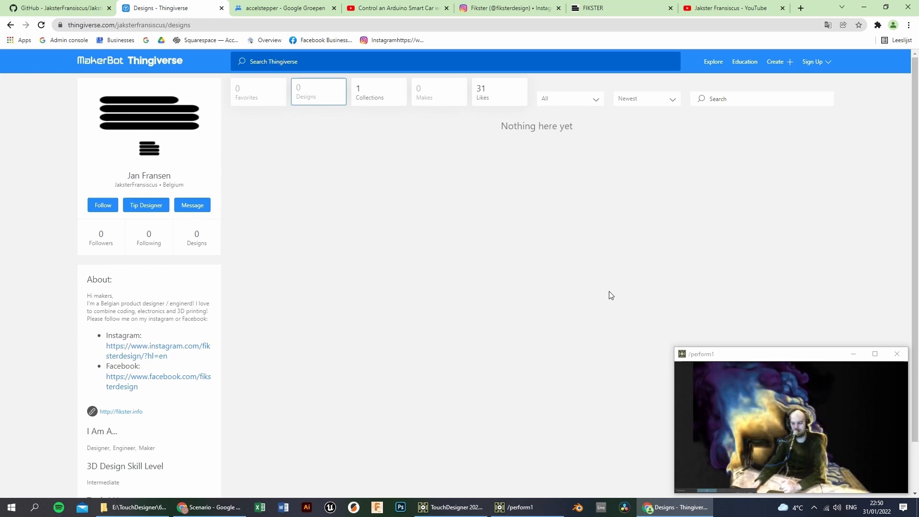
View the accelstepper Google Group, then the 'Control an Arduino Smart Car' YouTube video.
{"action": "left_click", "coordinate": [284, 8]}
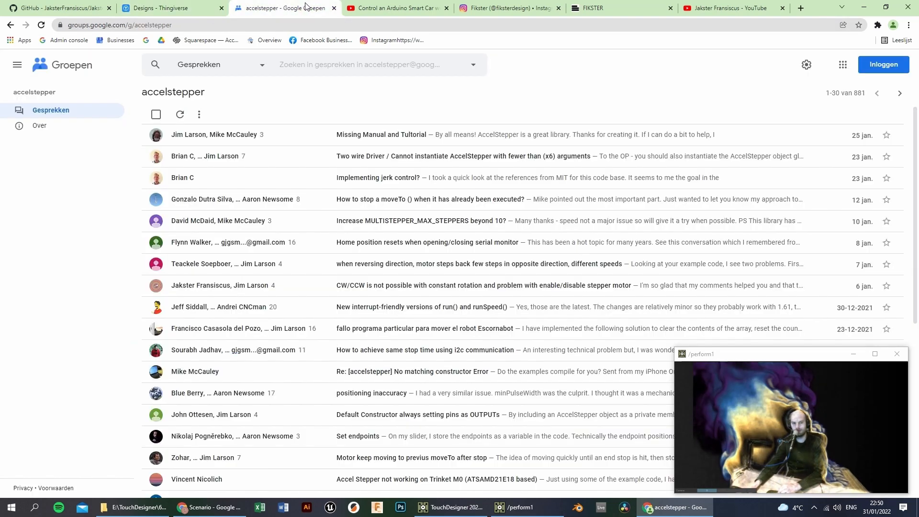
{"action": "mouse_move", "coordinate": [60, 212]}
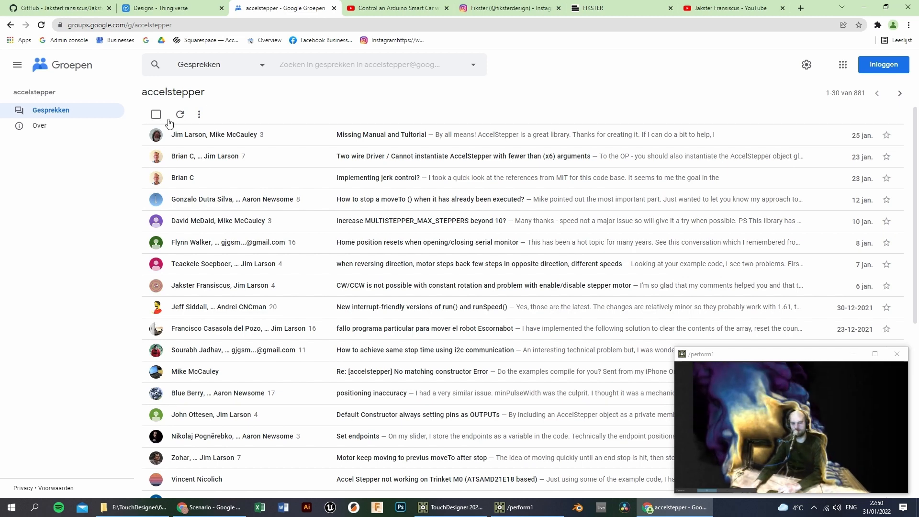
{"action": "left_click", "coordinate": [397, 8]}
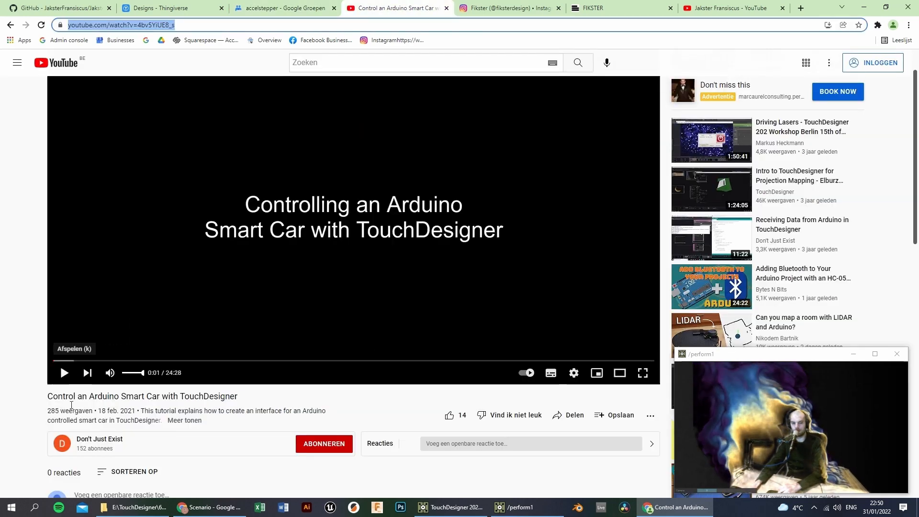
{"action": "mouse_move", "coordinate": [100, 439]}
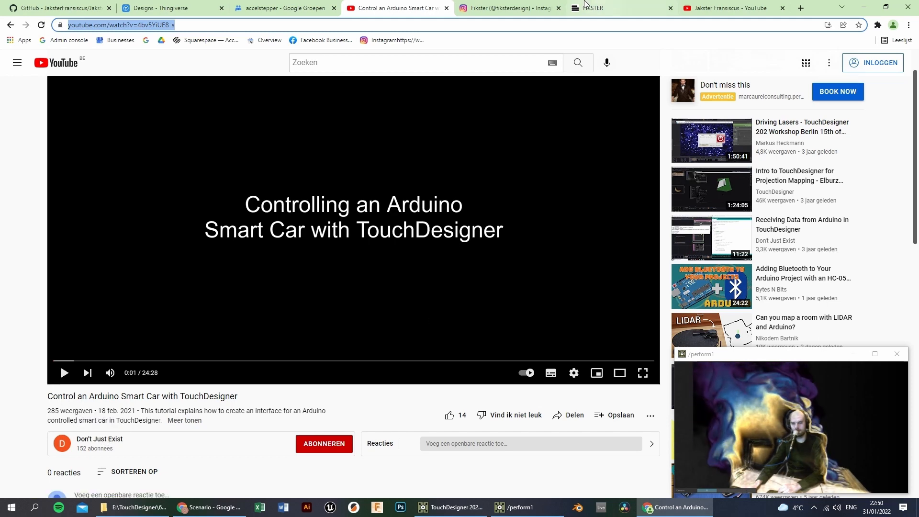
Show the fiksterdesign Instagram profile with its three posts and LAMPSTER highlight.
{"action": "left_click", "coordinate": [507, 8]}
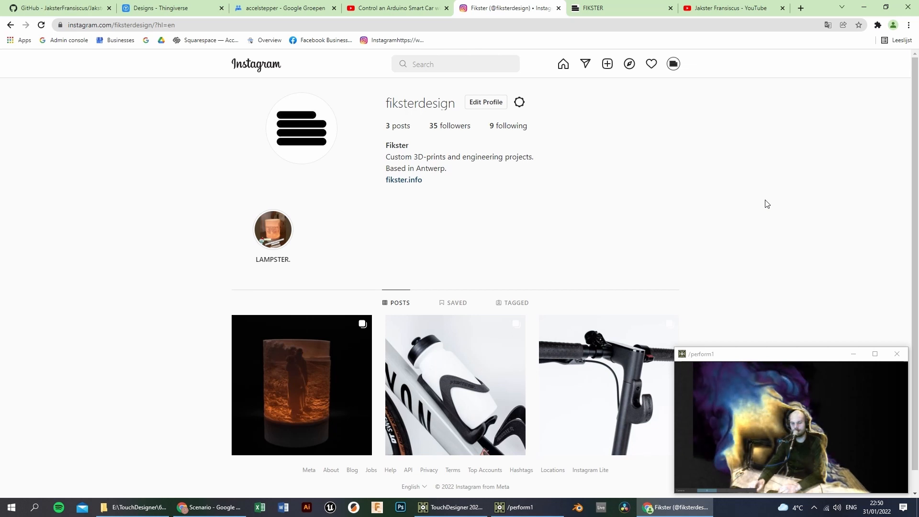
{"action": "mouse_move", "coordinate": [785, 170]}
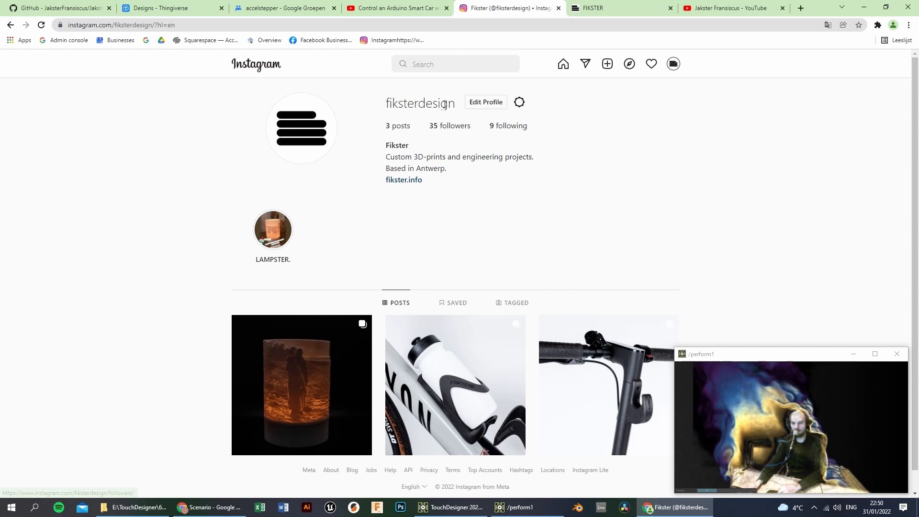
{"action": "mouse_move", "coordinate": [550, 212]}
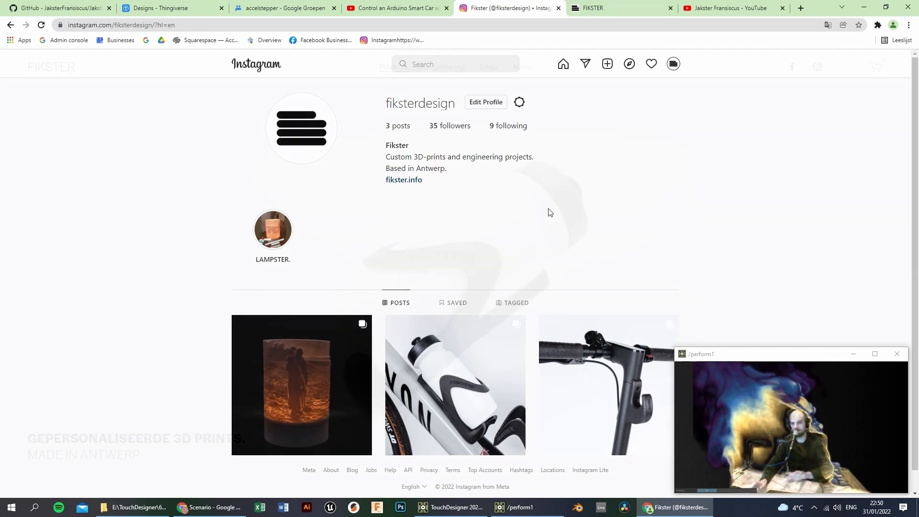
Scroll fikster.info to the LAMPSTER, BIKESTER and STEPSTER products, then choose Engineering.
{"action": "left_click", "coordinate": [403, 180]}
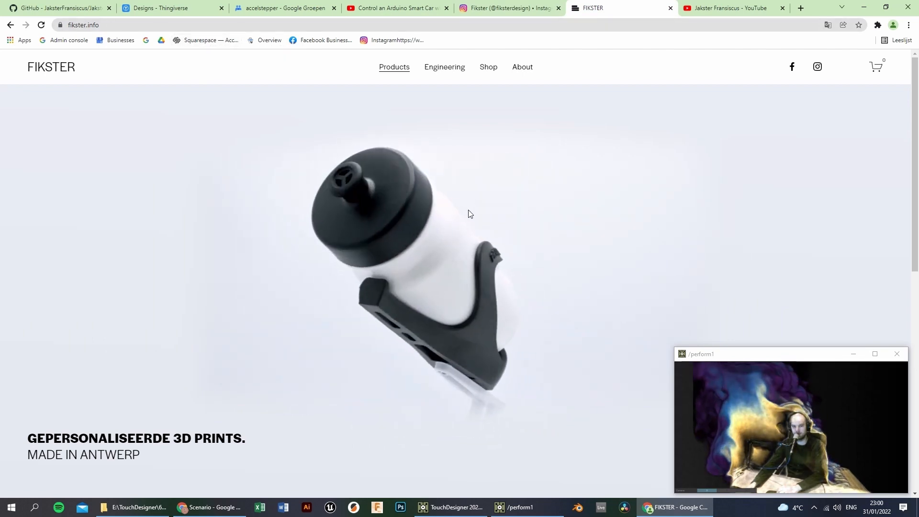
{"action": "scroll", "scroll_direction": "down", "scroll_amount": 3}
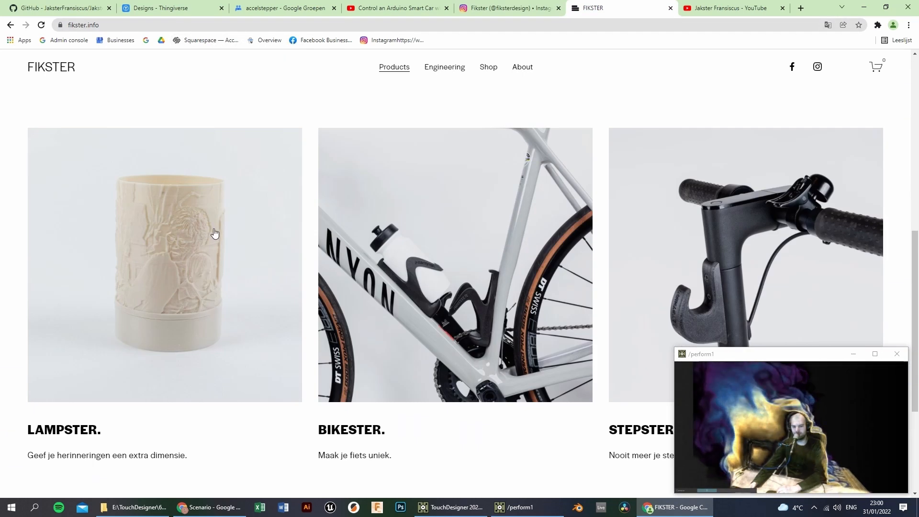
{"action": "mouse_move", "coordinate": [183, 279]}
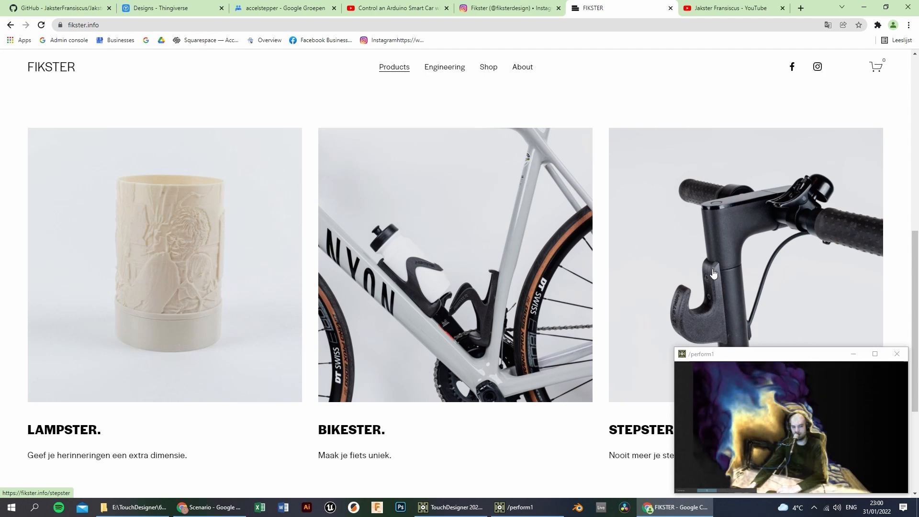
{"action": "mouse_move", "coordinate": [584, 248]}
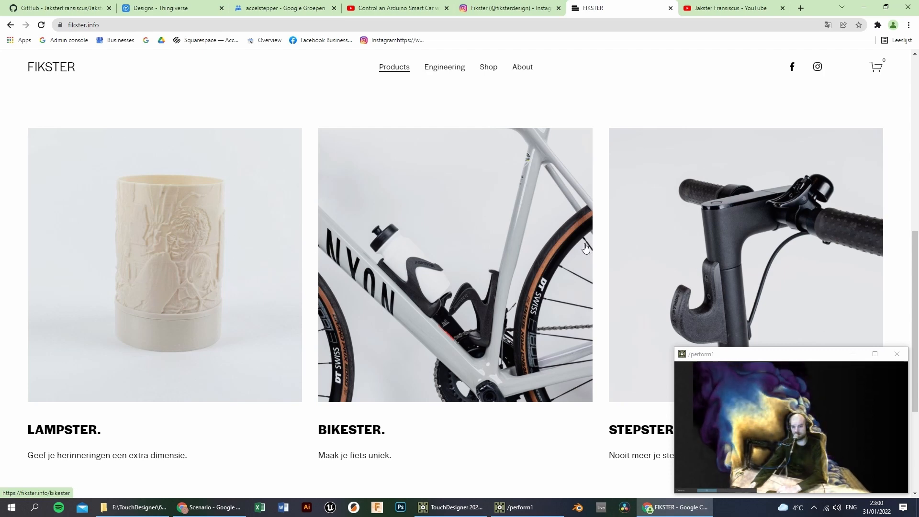
{"action": "left_click", "coordinate": [444, 67]}
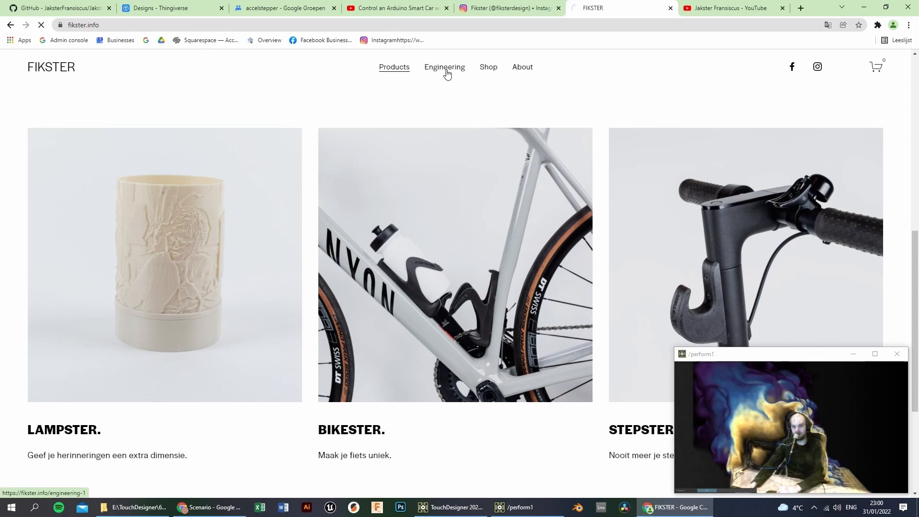
Show the fikster.info Engineering projects page, then the creator's YouTube channel uploads.
{"action": "left_click", "coordinate": [444, 67]}
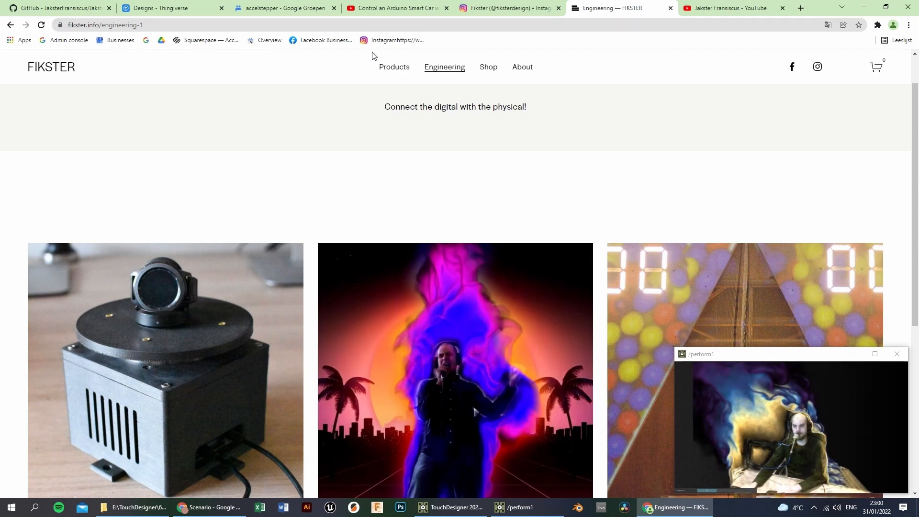
{"action": "left_click", "coordinate": [730, 7]}
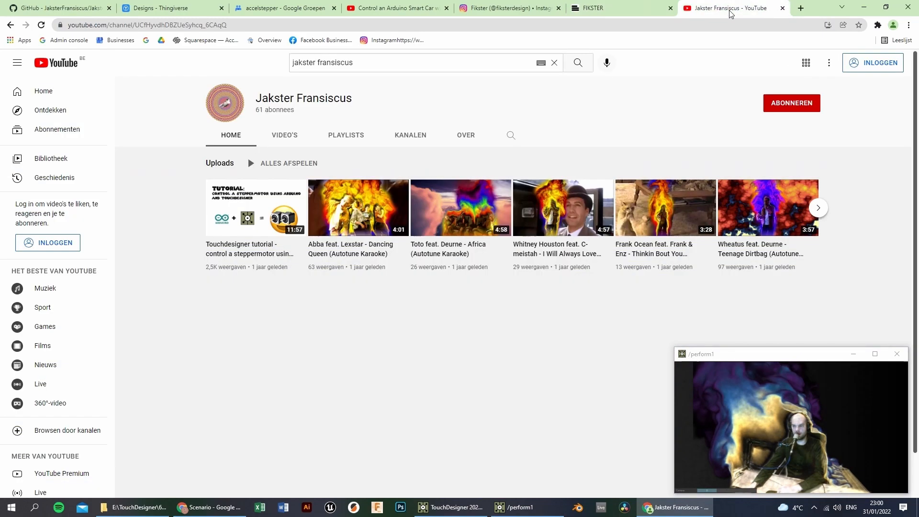
{"action": "mouse_move", "coordinate": [890, 154]}
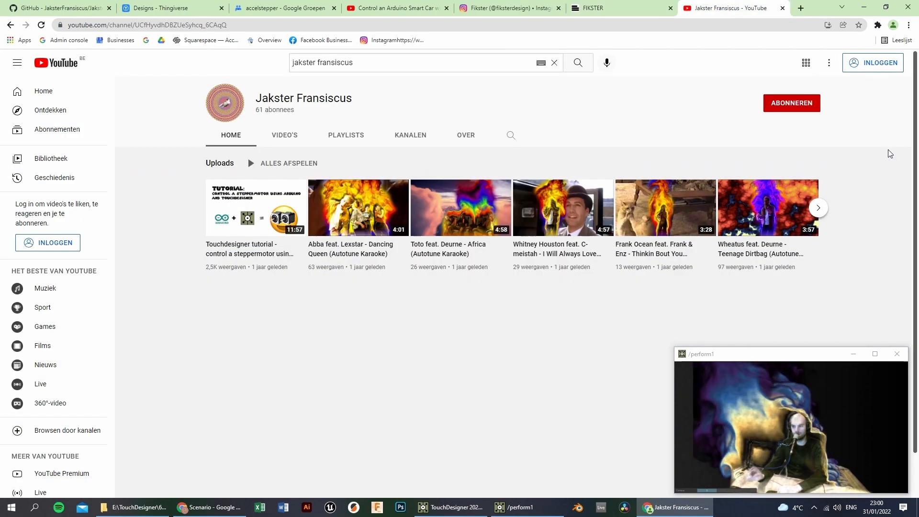